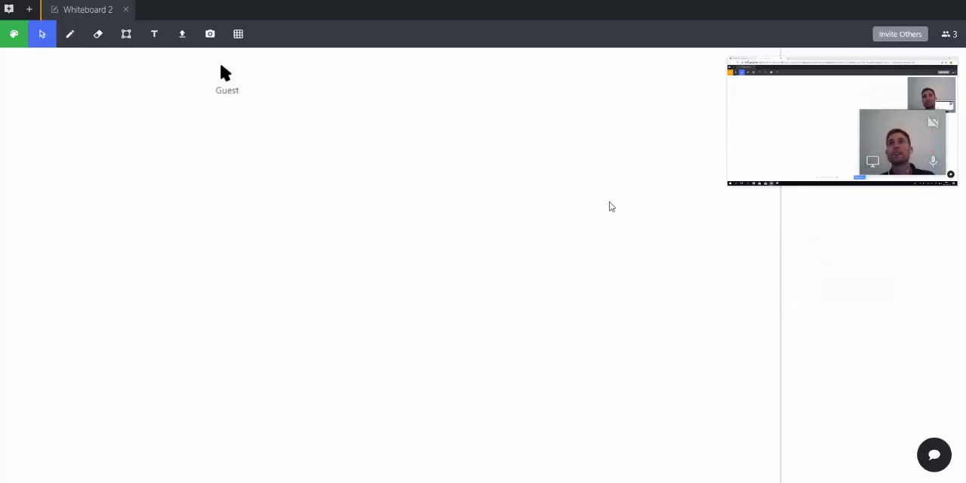
{"action": "mouse_move", "coordinate": [69, 33]}
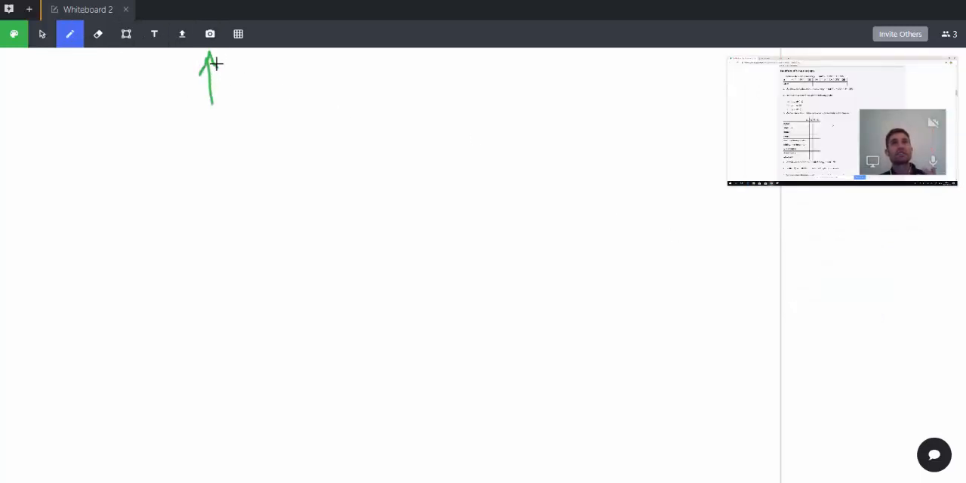
Bring up the Take Video Snapshot source choices from the camera tool
{"action": "left_click", "coordinate": [210, 34]}
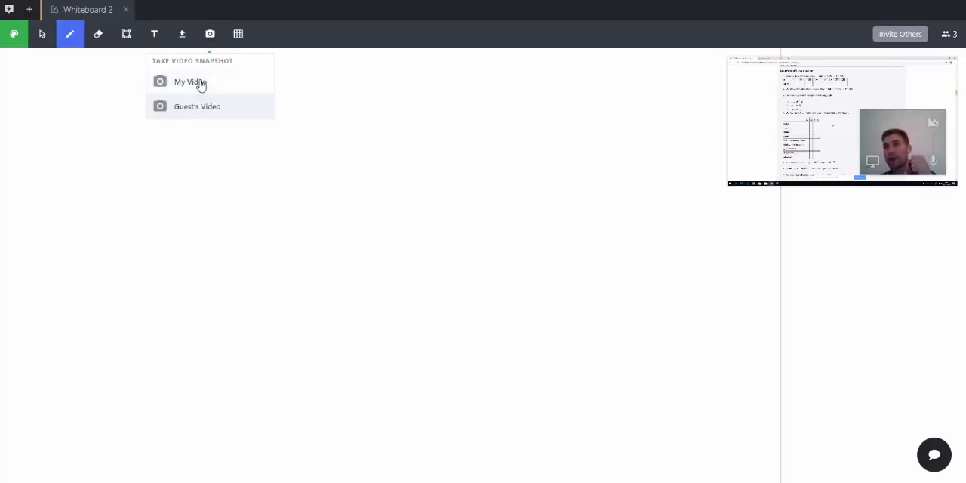
{"action": "mouse_move", "coordinate": [194, 106]}
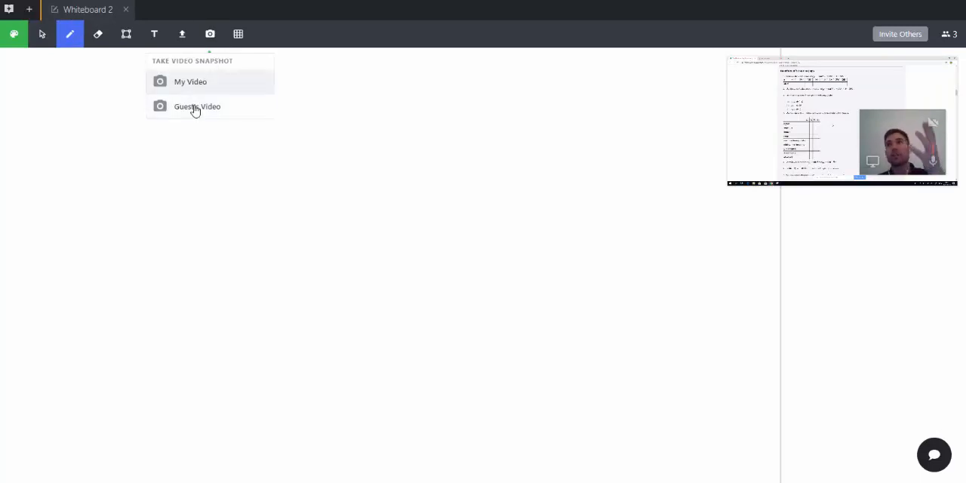
Capture Guest's Video so the sine-graph k-effects worksheet covers the board
{"action": "left_click", "coordinate": [196, 106]}
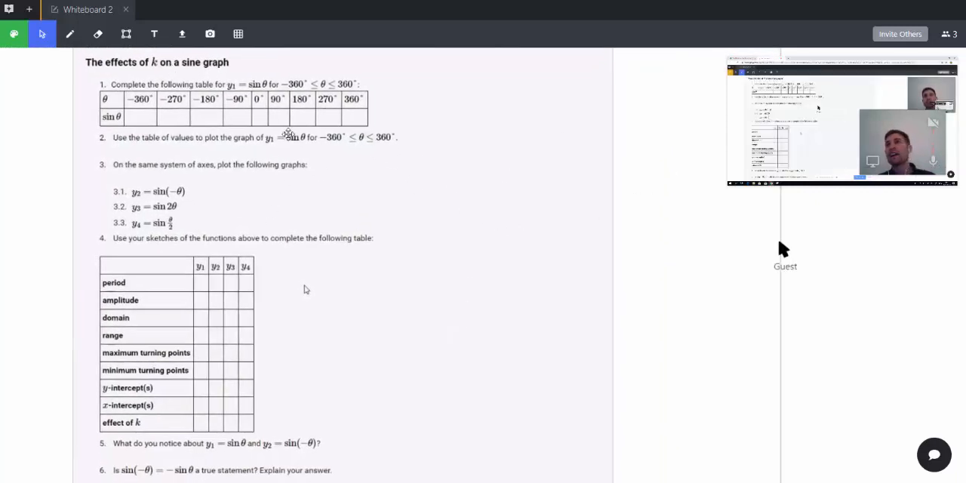
{"action": "mouse_move", "coordinate": [96, 33]}
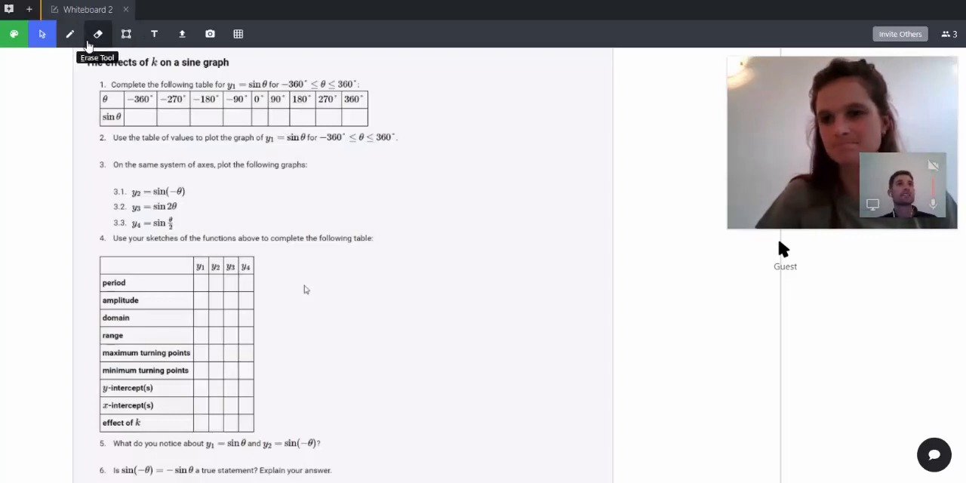
Sketch a green freehand sine curve across axes to the right of the worksheet
{"action": "left_click", "coordinate": [69, 33]}
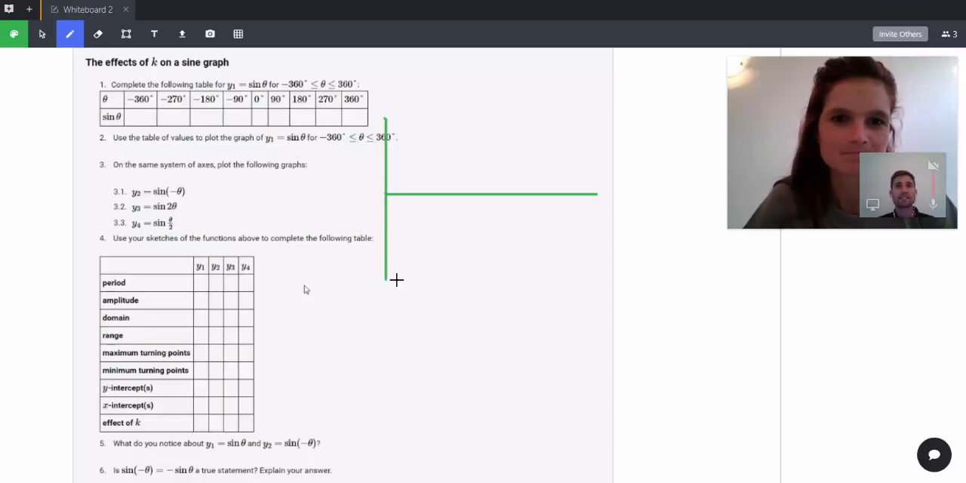
{"action": "left_click_drag", "start_coordinate": [385, 190], "coordinate": [516, 233]}
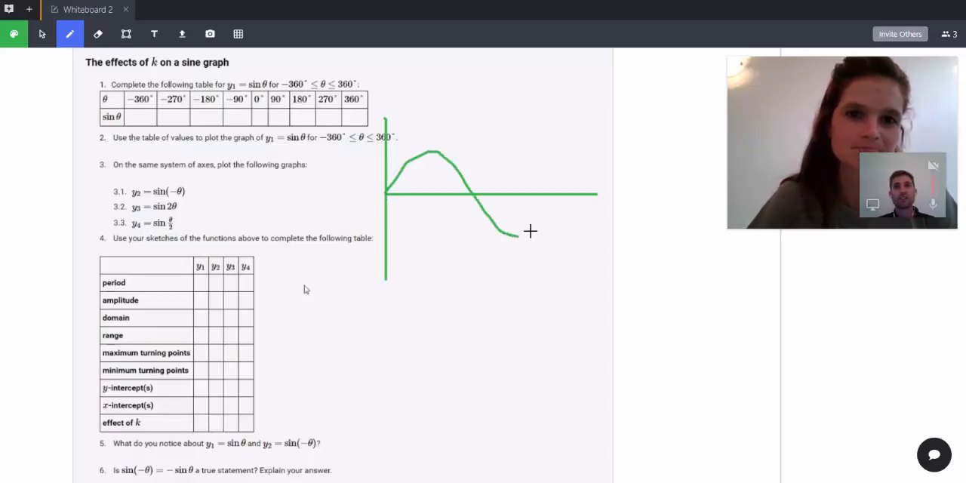